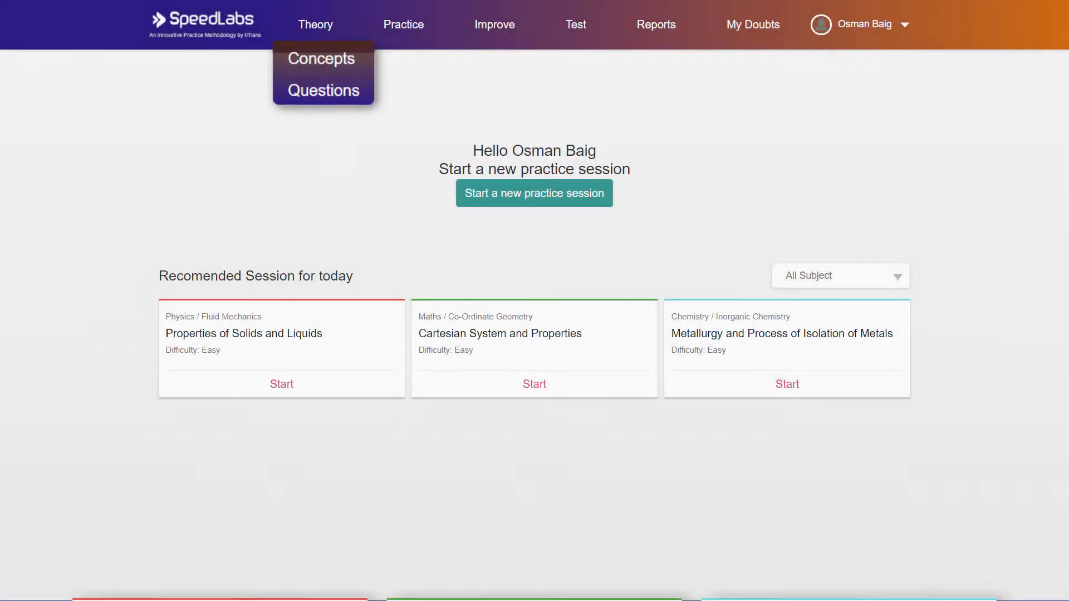
Step: Browse the Circle concepts under Theory > Concepts for revision
left_click(321, 58)
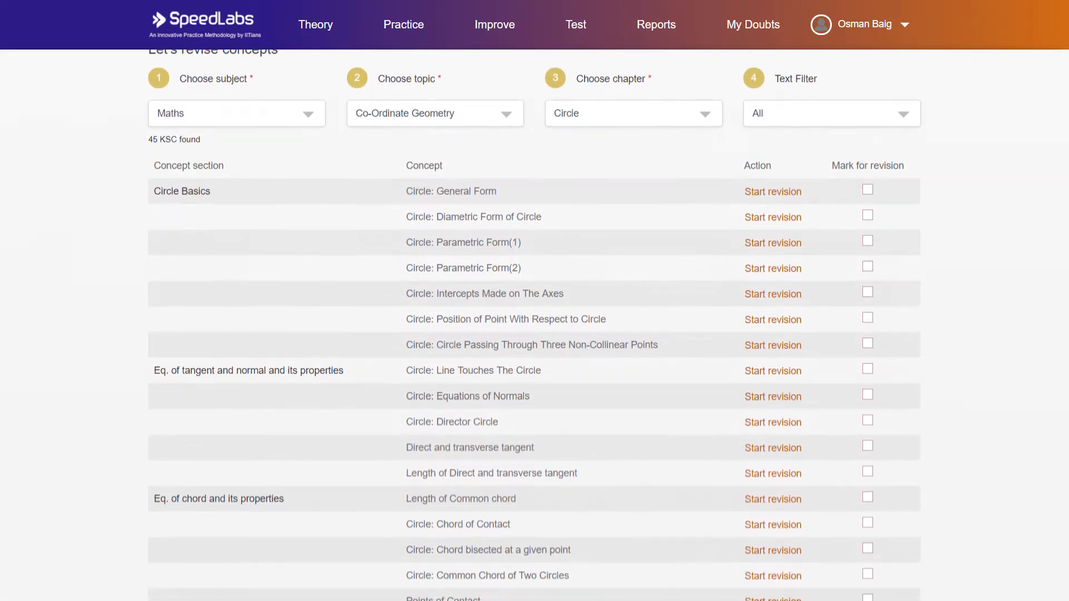
scroll("down", 3)
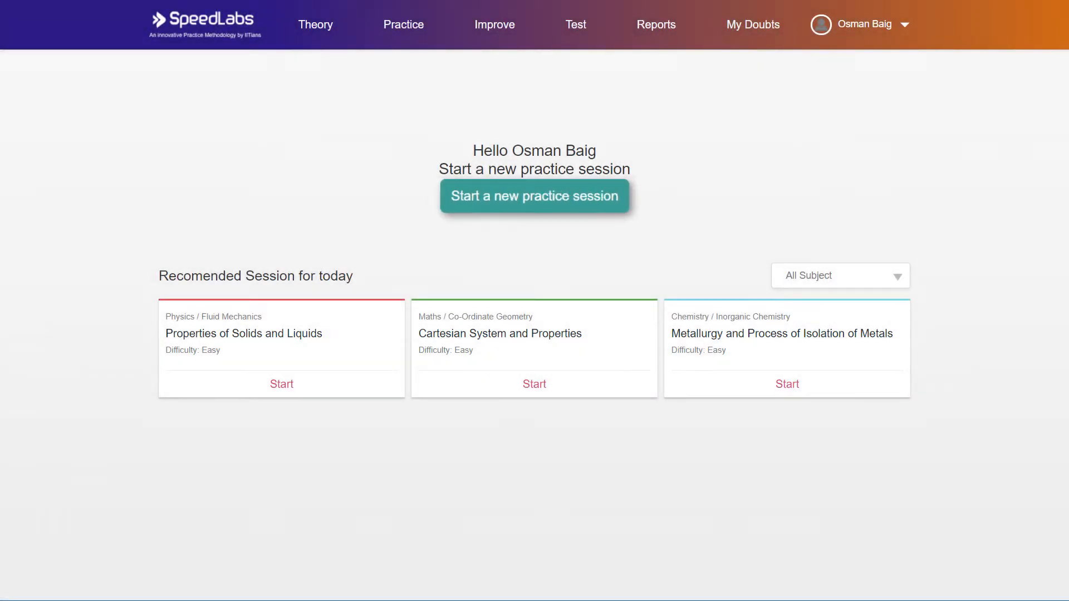
Step: Start a new Maths practice session on the Circle chapter at Mains level
left_click(535, 195)
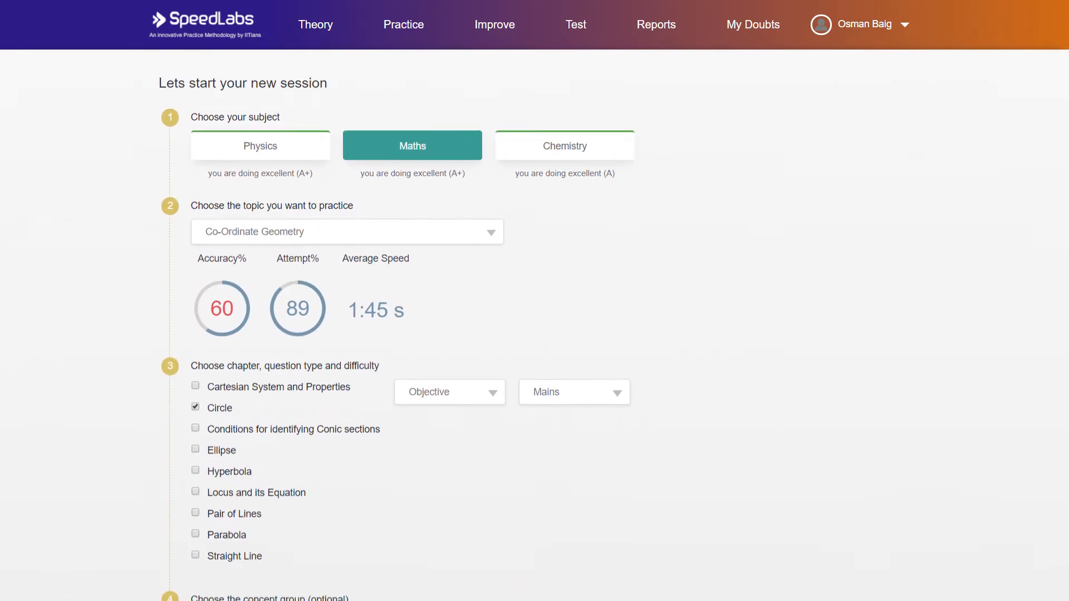
scroll("down", 3)
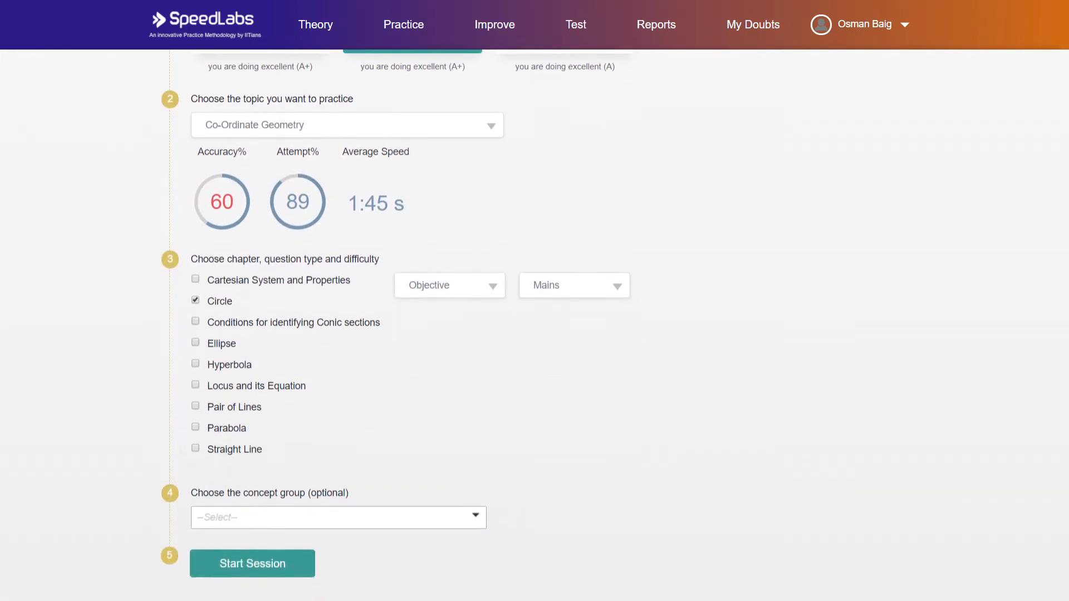
left_click(252, 579)
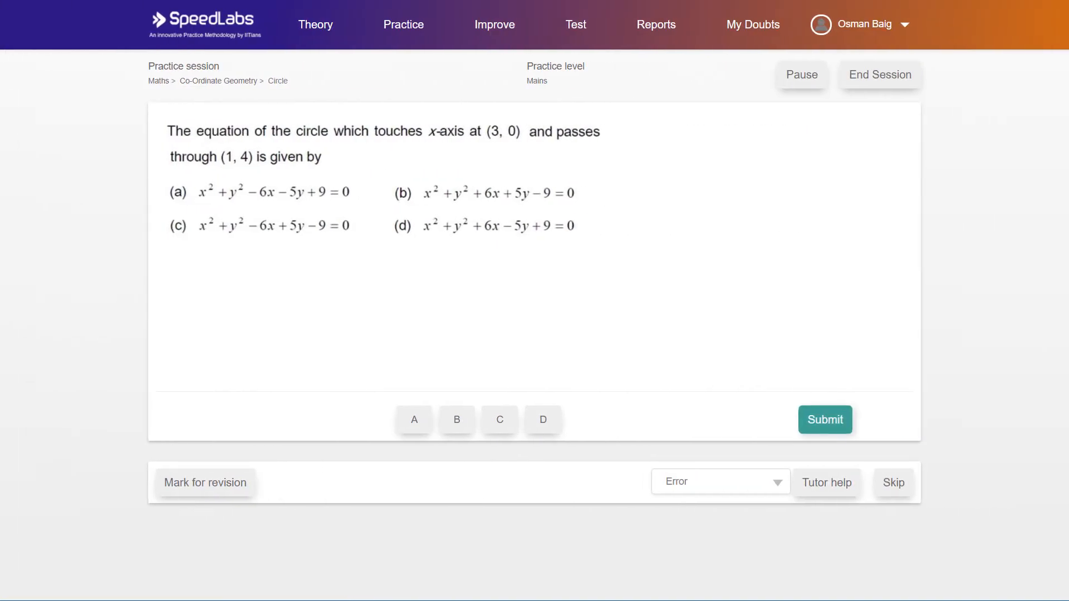
Step: Submit the circle answer, review its worked solution and Concept 1 notes, then return home
left_click(826, 420)
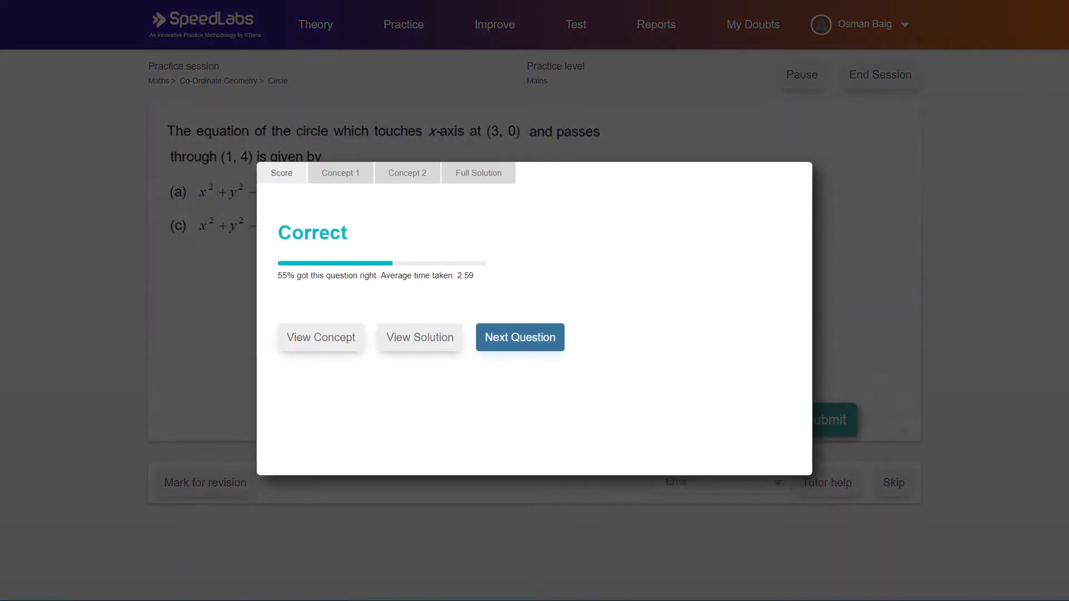
left_click(479, 173)
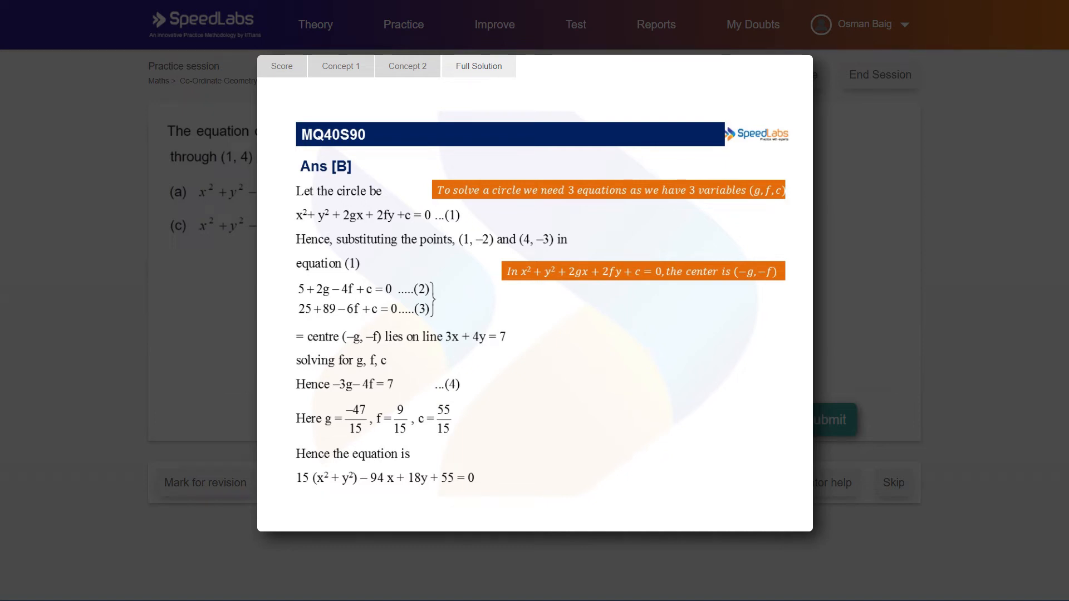
left_click(282, 66)
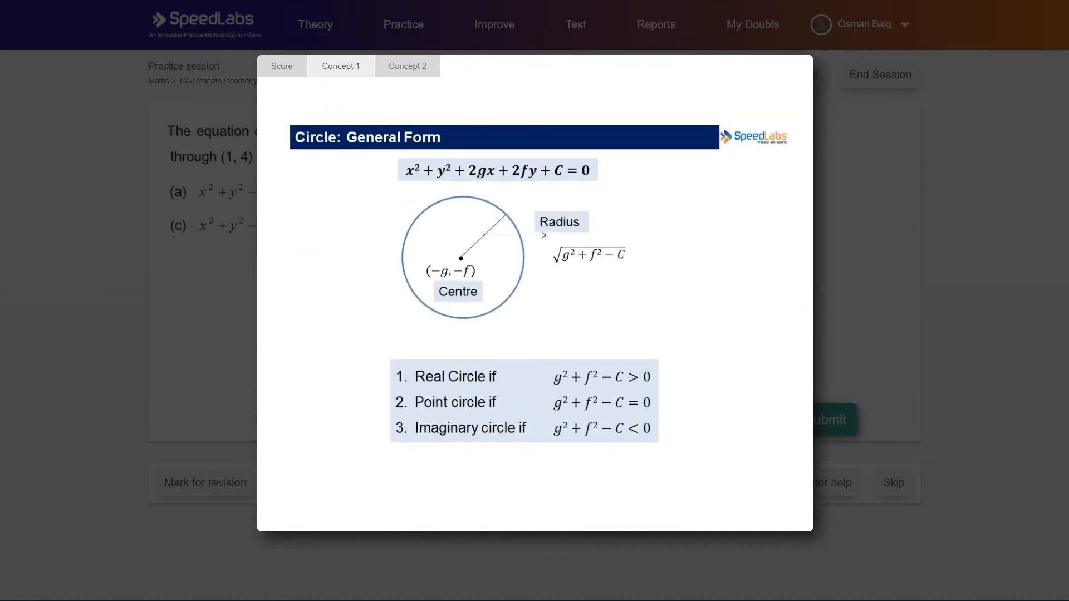
left_click(282, 66)
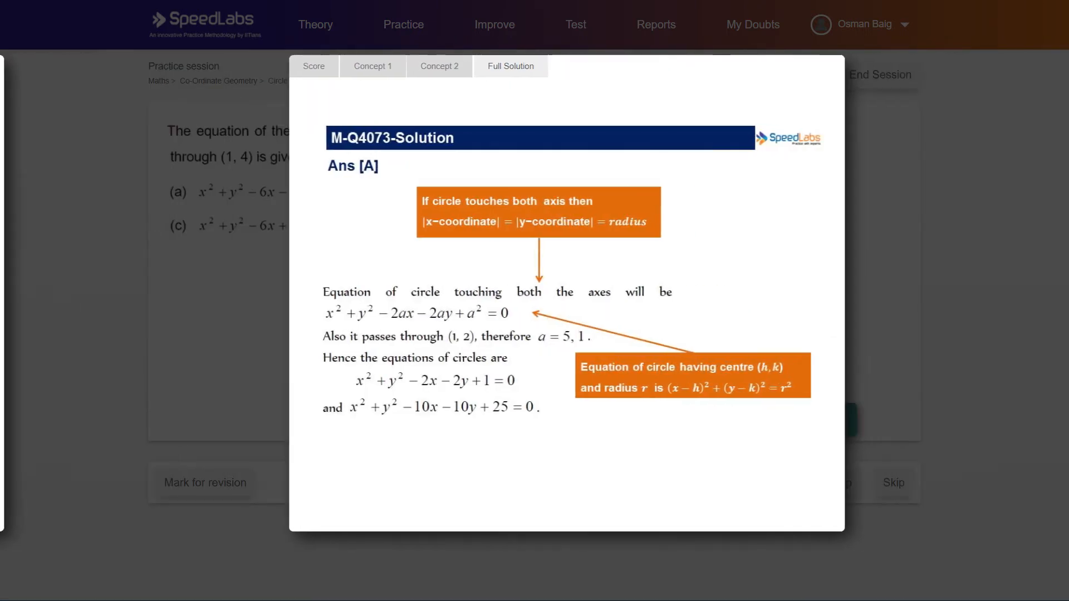
scroll("down", 3)
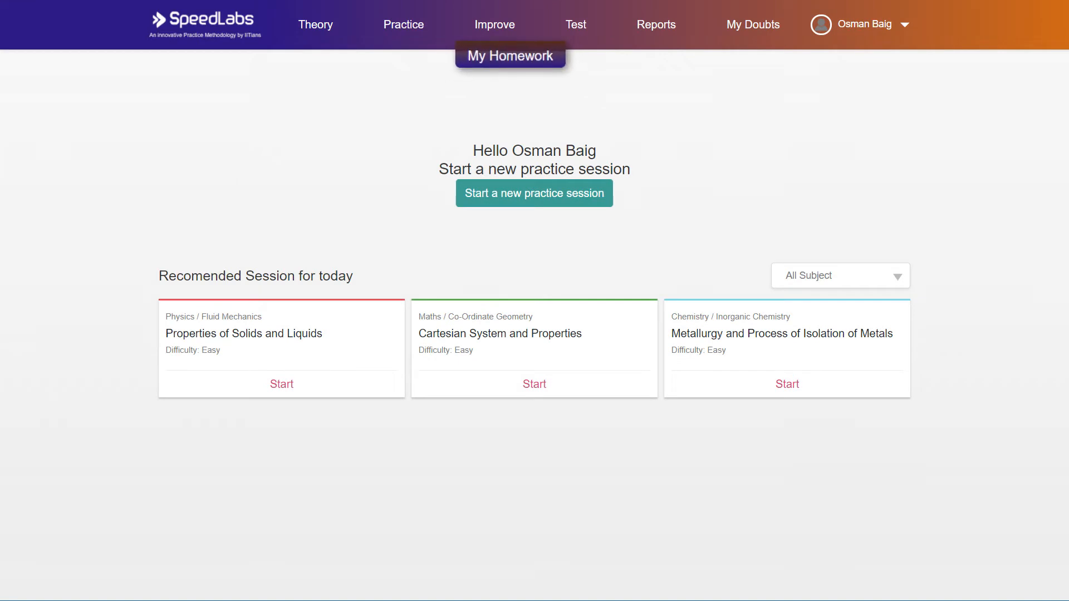
Step: Review the homework assignments under Improve > My Homework, then view the recent session list
left_click(510, 55)
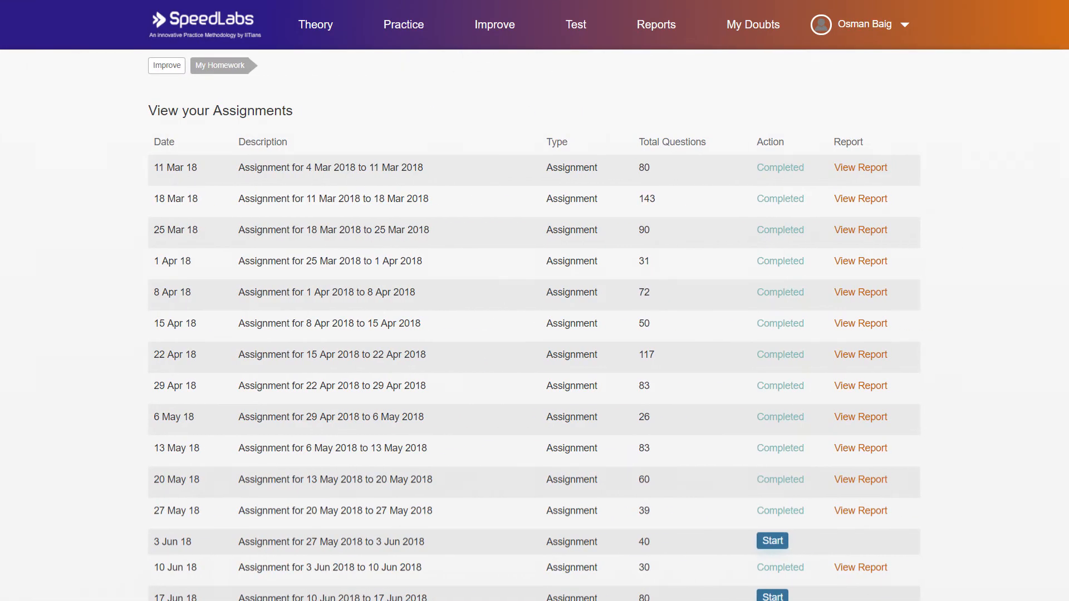
scroll("down", 3)
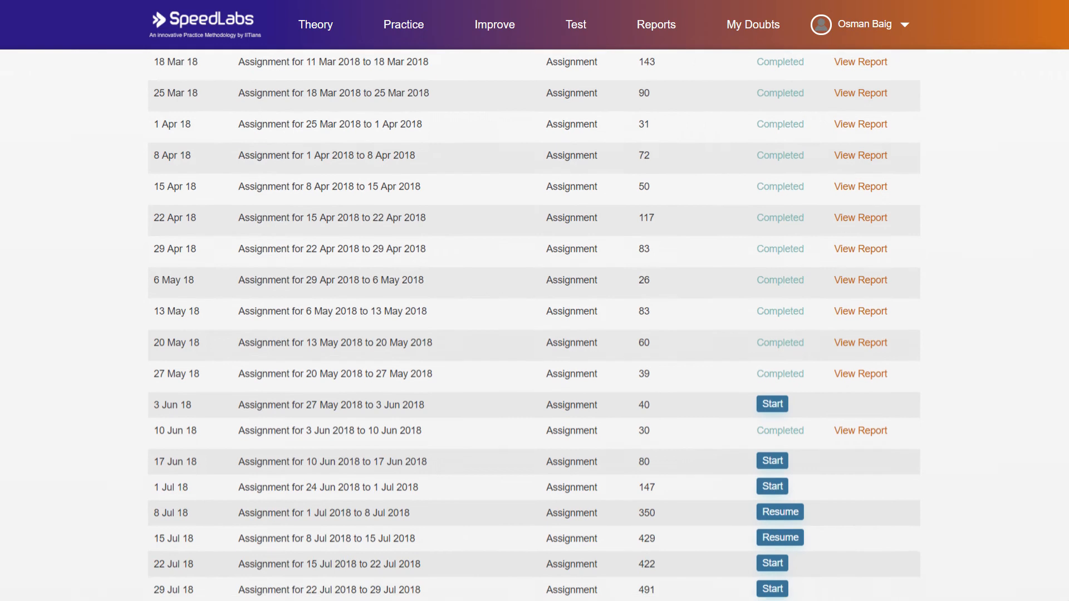
scroll("down", 3)
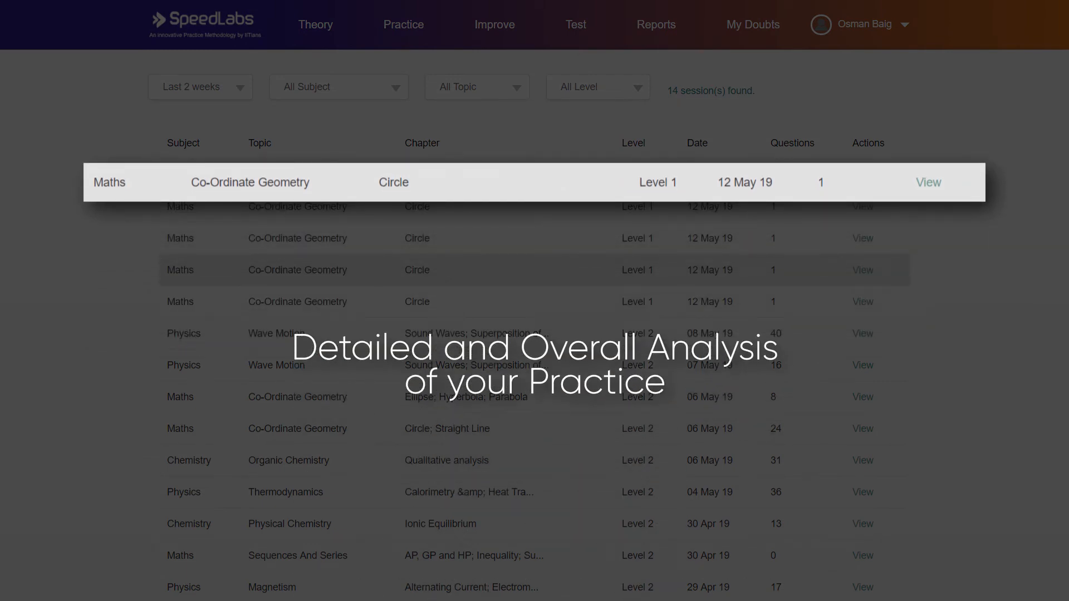
Step: View the 12 May 19 Maths Circle session report with 33% accuracy and per-question detail
left_click(928, 182)
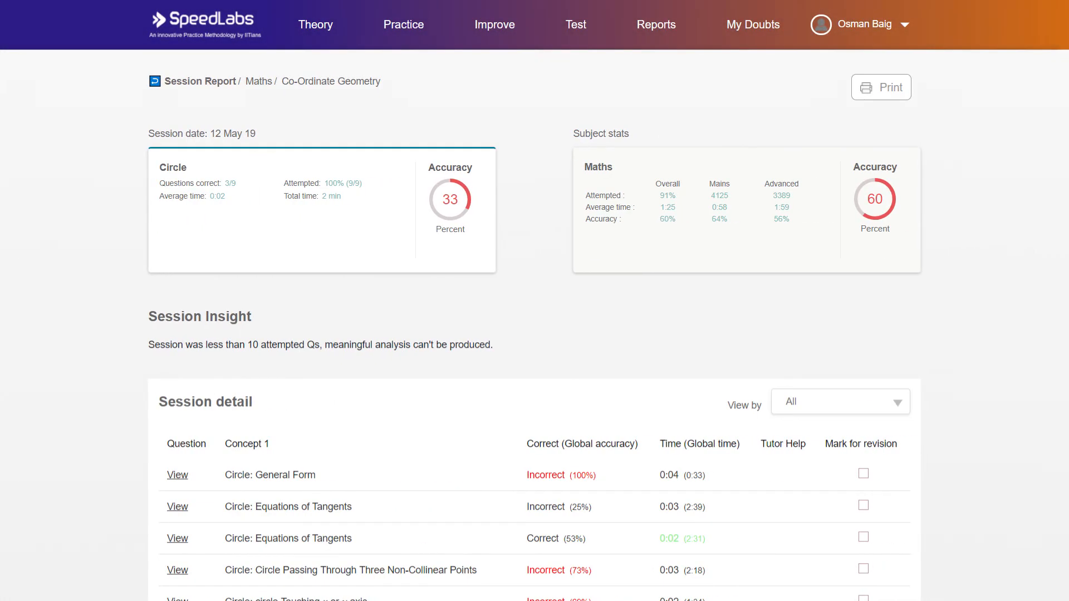
scroll("down", 3)
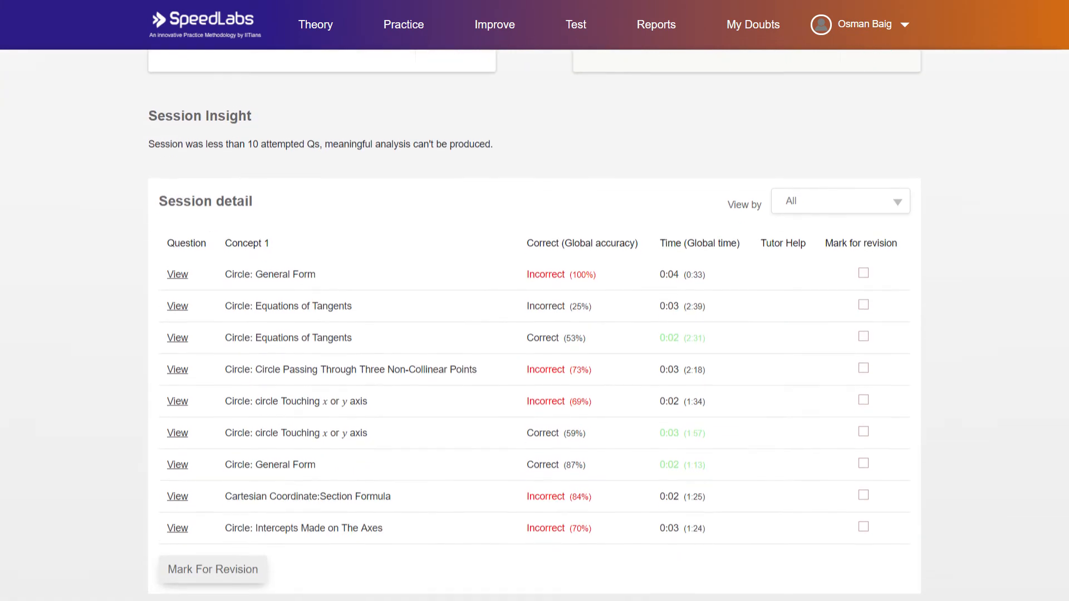